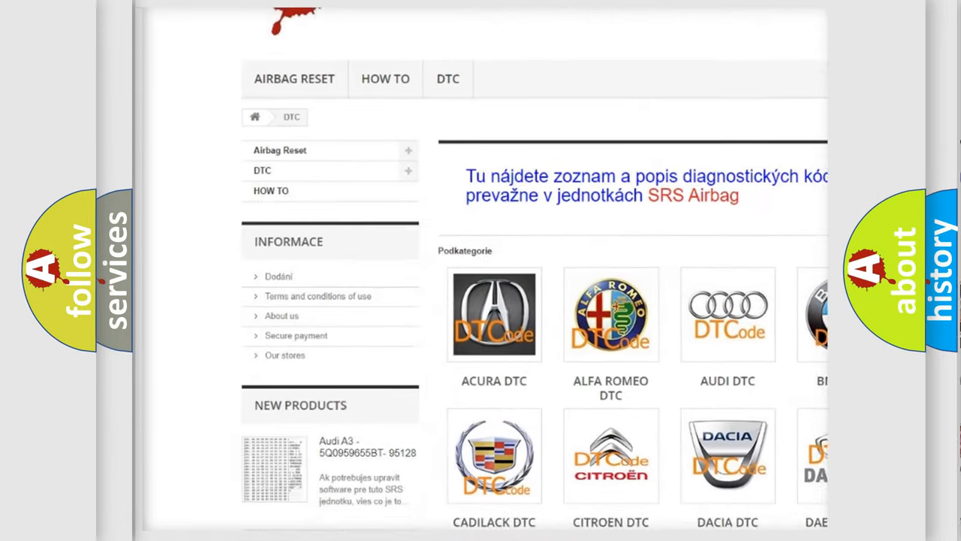
scroll("down", 3)
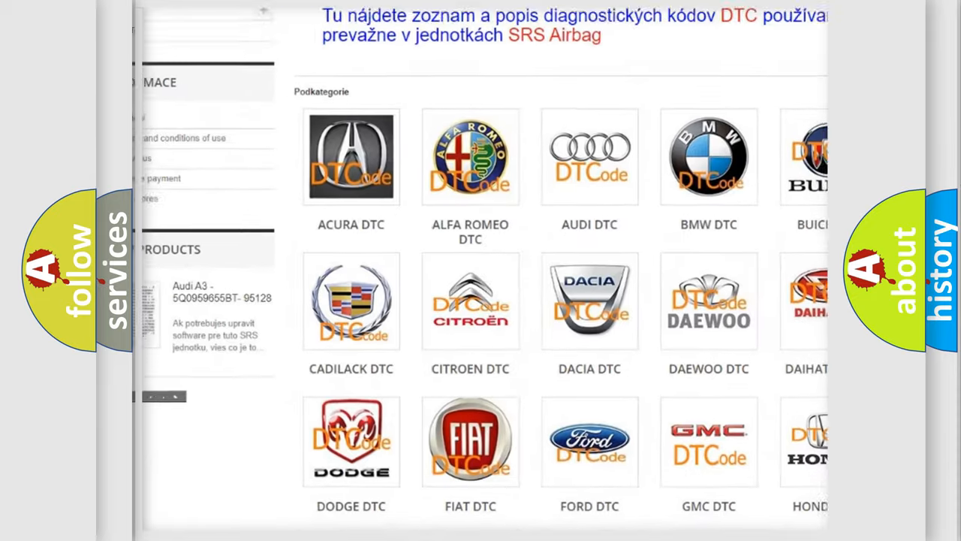
scroll("down", 3)
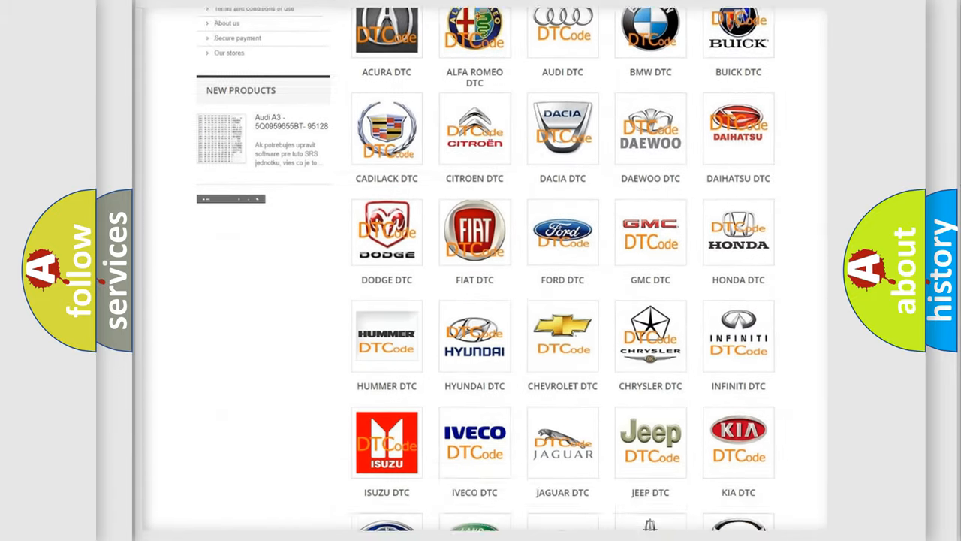
scroll("down", 3)
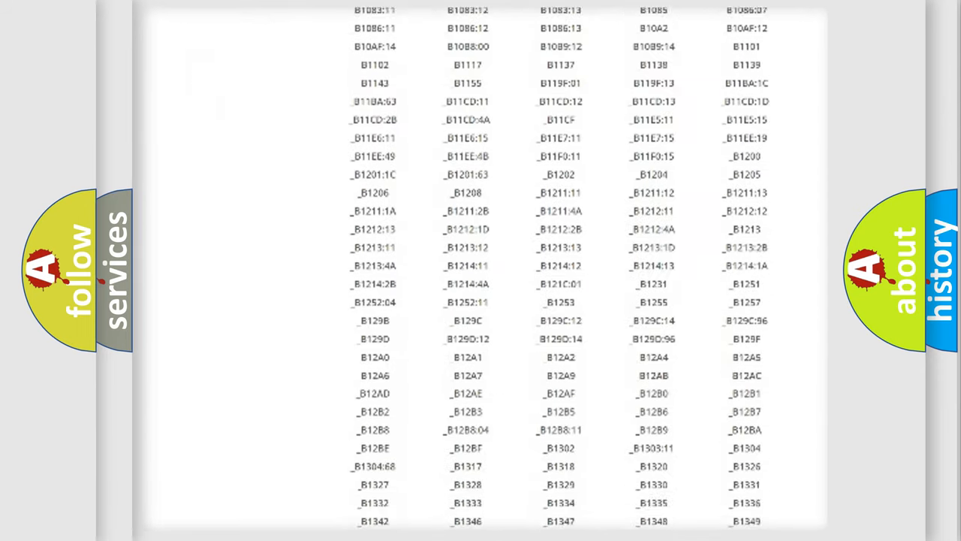
scroll("down", 3)
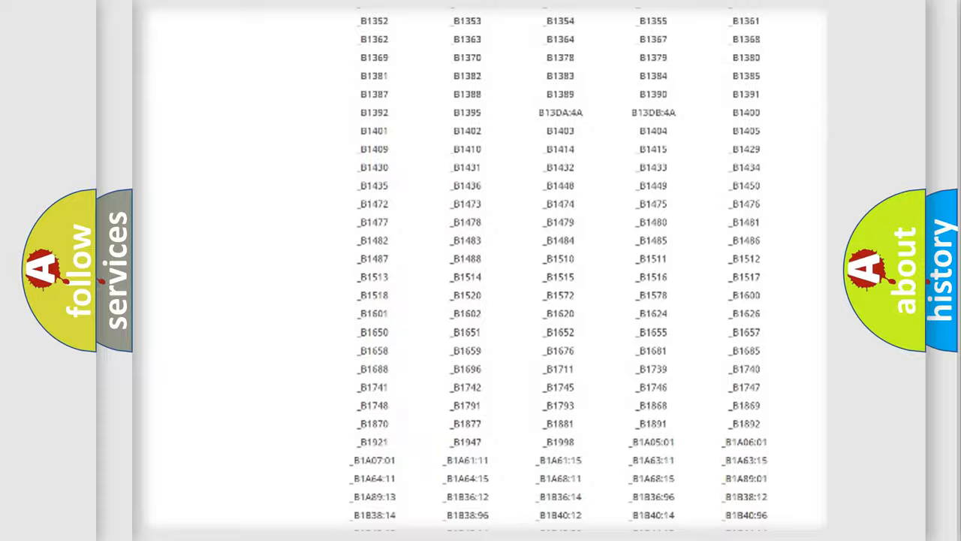